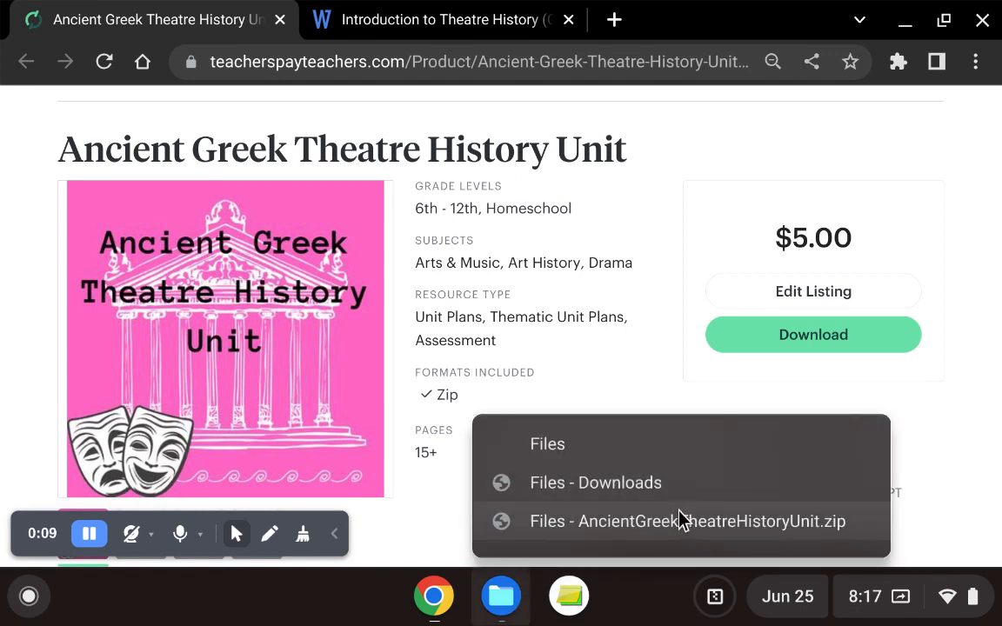
Step: Show the unit zip's Word documents, JPEG images and MPEG videos in Files
left_click(688, 521)
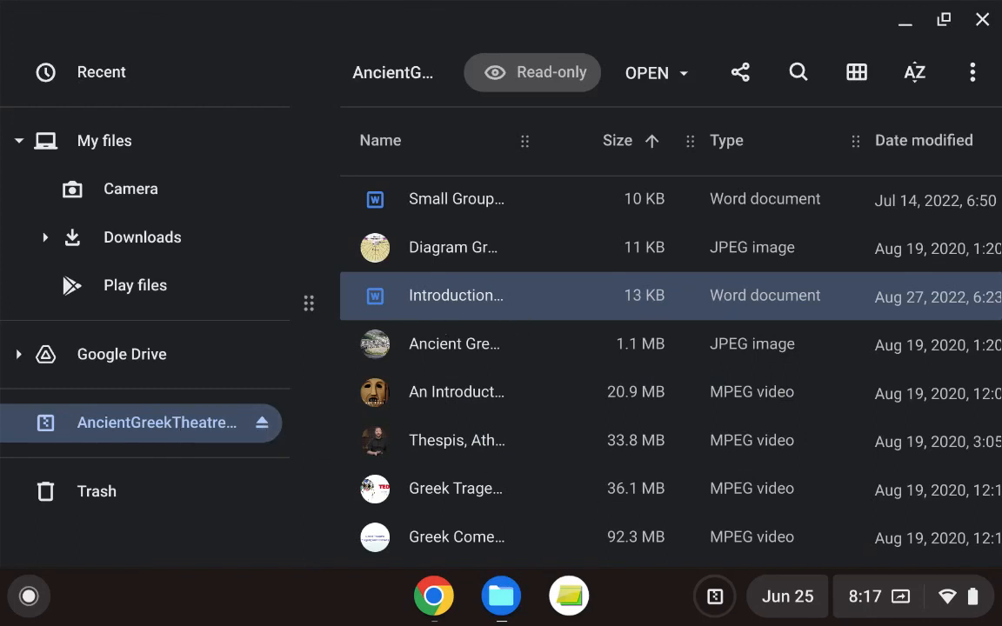
mouse_move(901, 19)
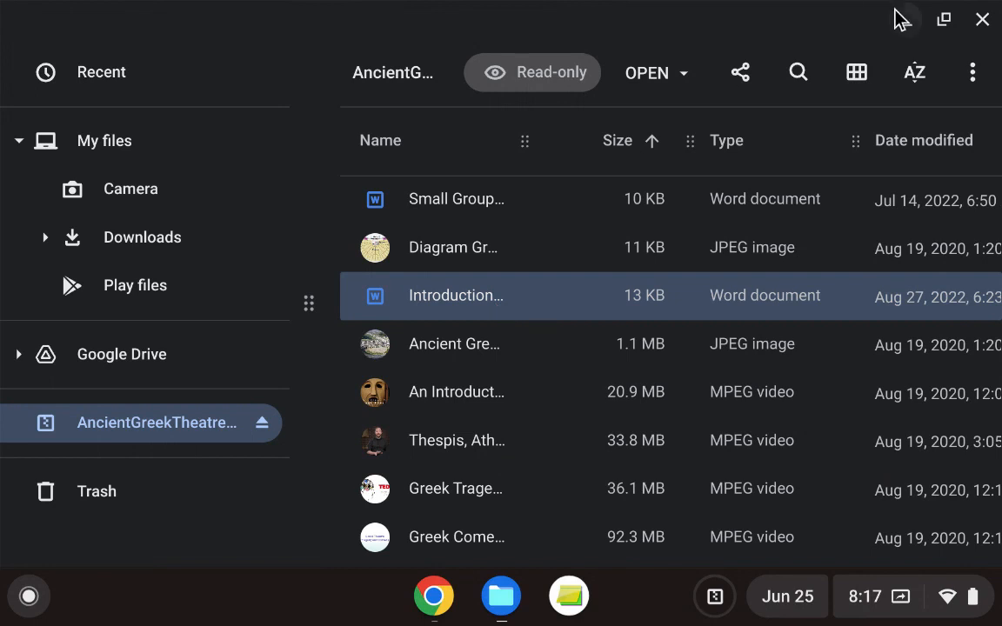
Step: View the Introduction to Theatre History lesson plan and read through its Day 1 to Day 4-5 plans
double_click(455, 296)
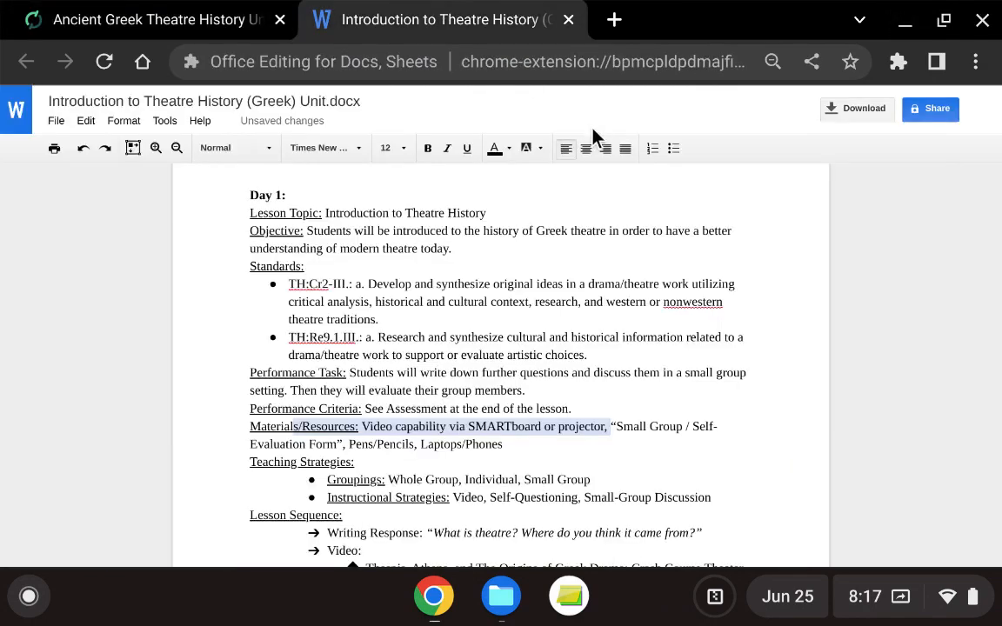
mouse_move(920, 343)
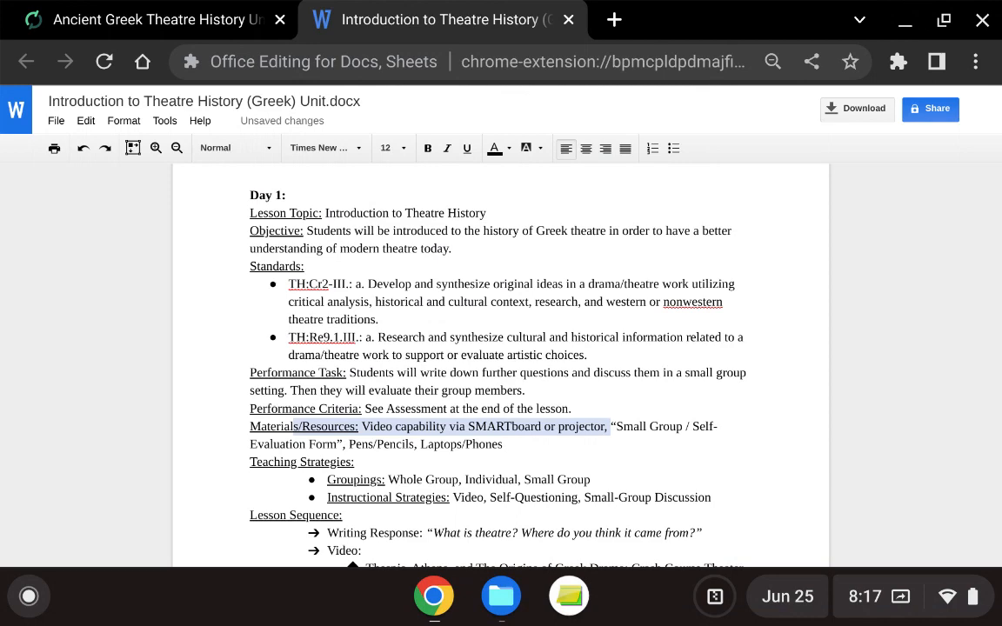
scroll("down", 3)
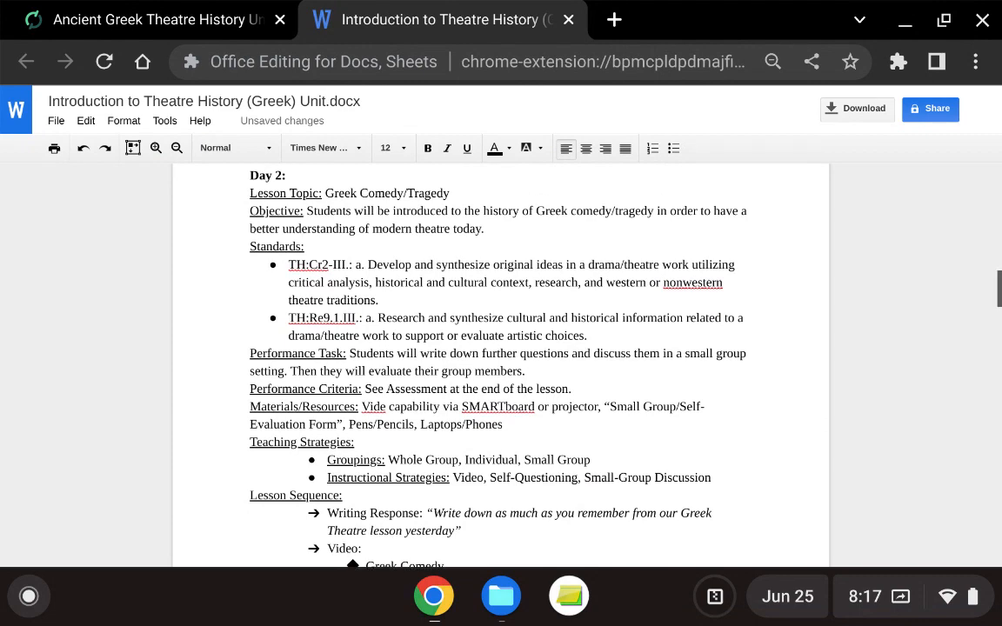
scroll("down", 3)
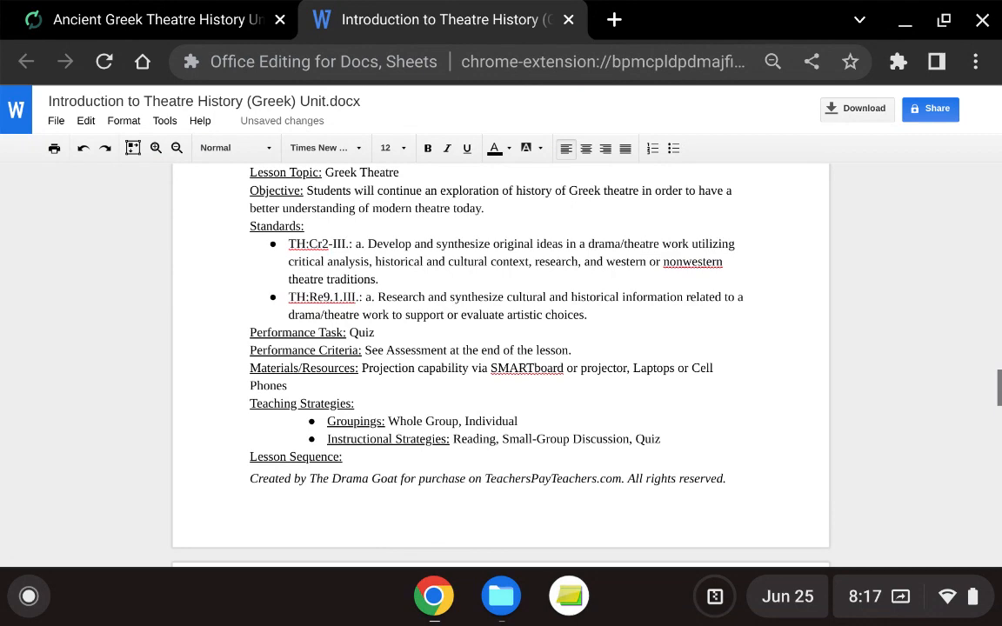
scroll("down", 3)
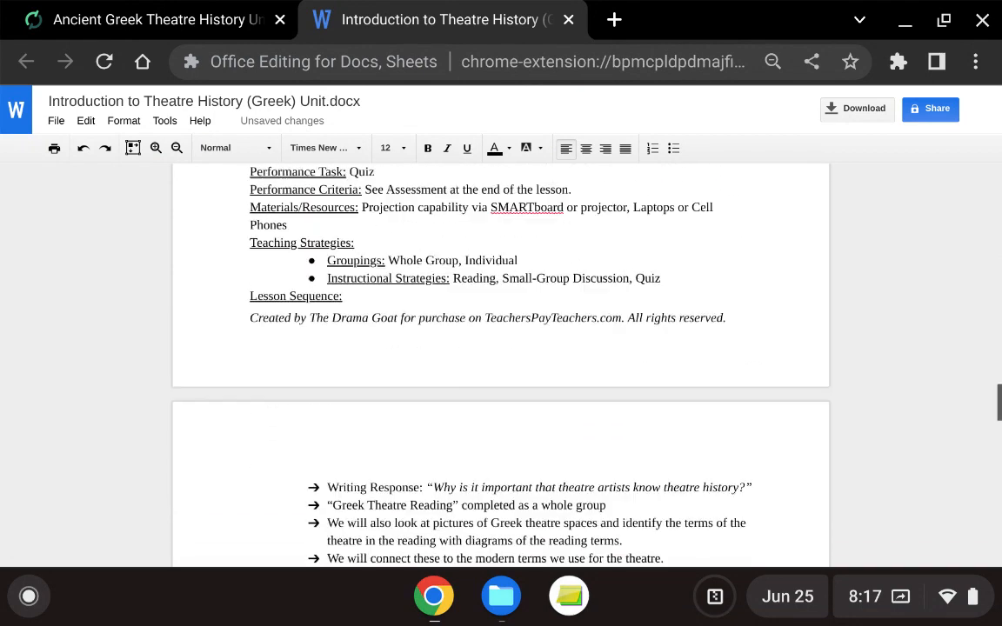
scroll("down", 3)
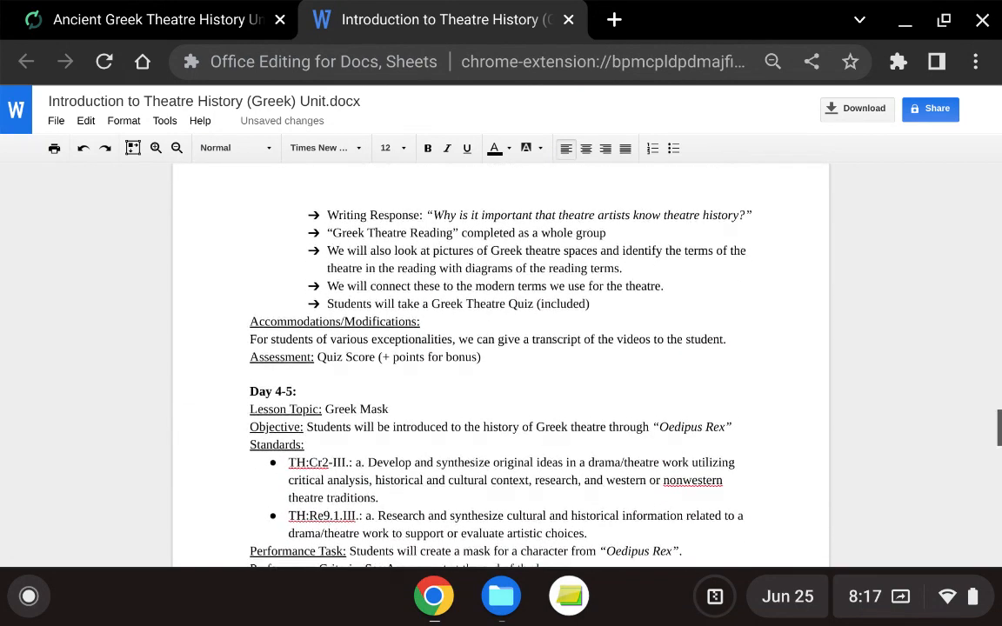
scroll("down", 3)
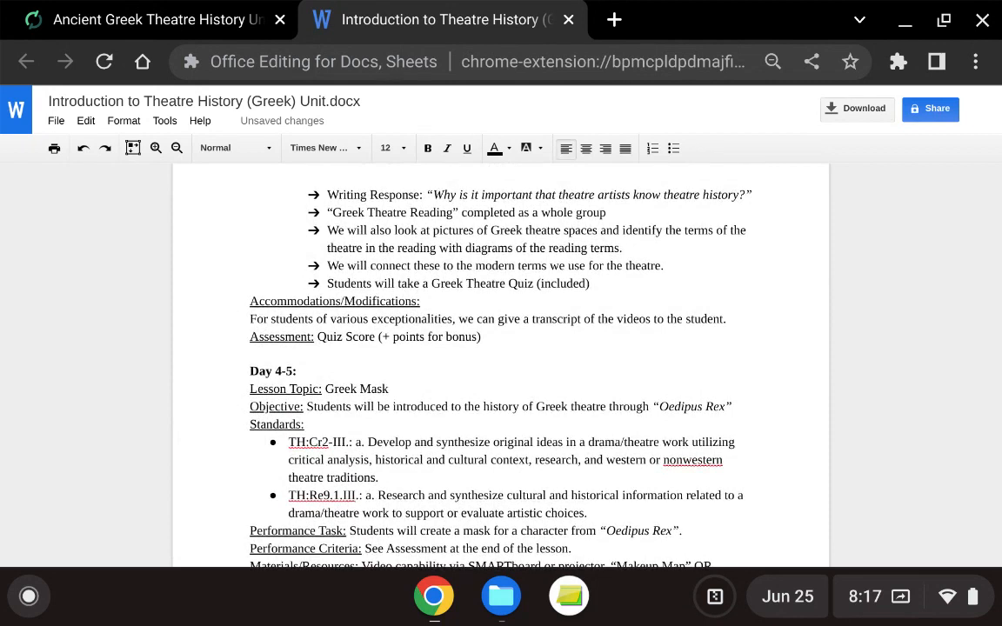
scroll("down", 3)
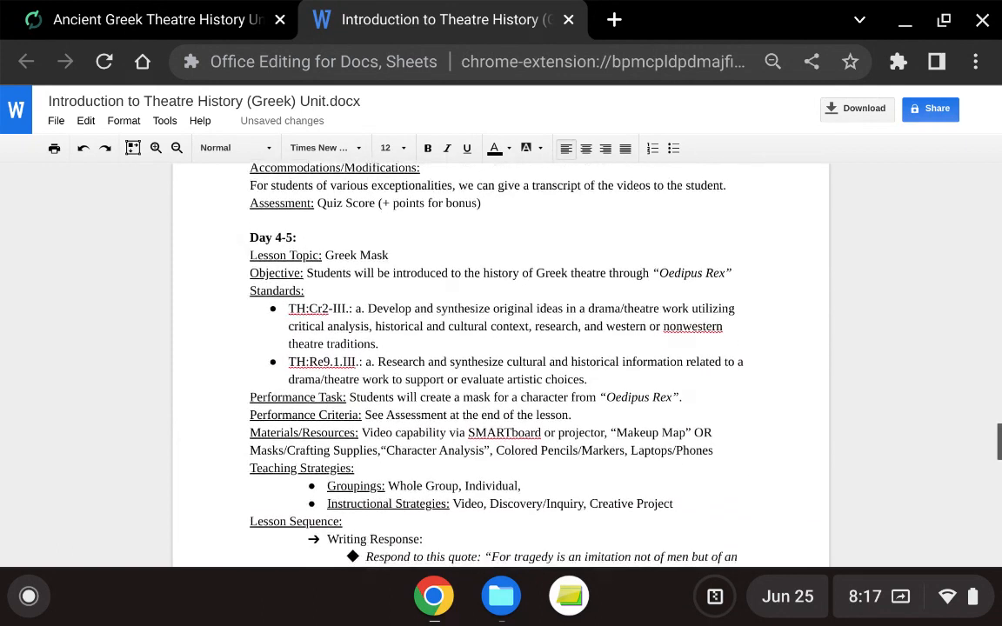
scroll("down", 3)
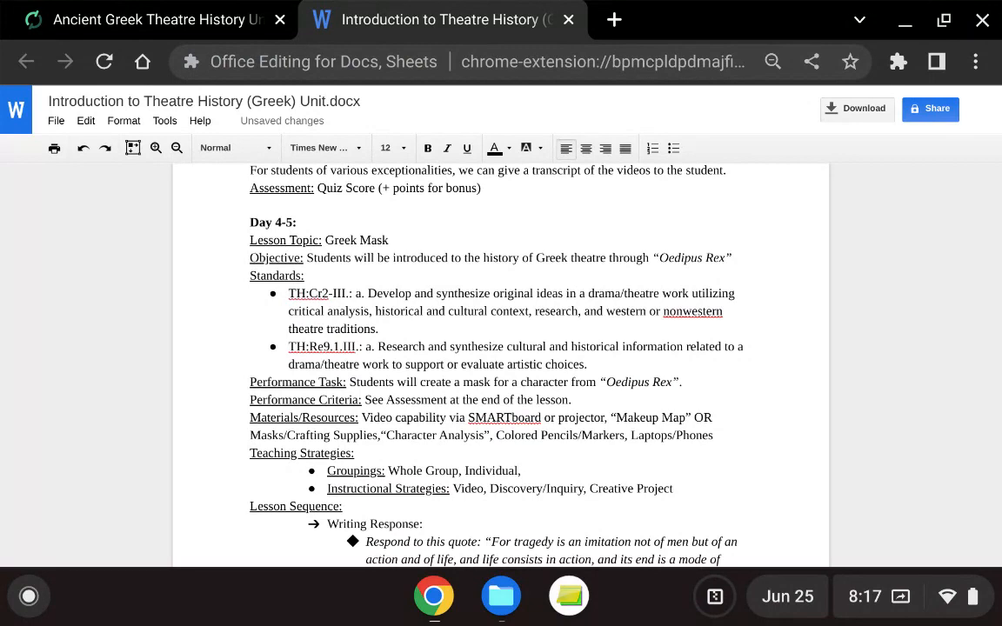
scroll("down", 3)
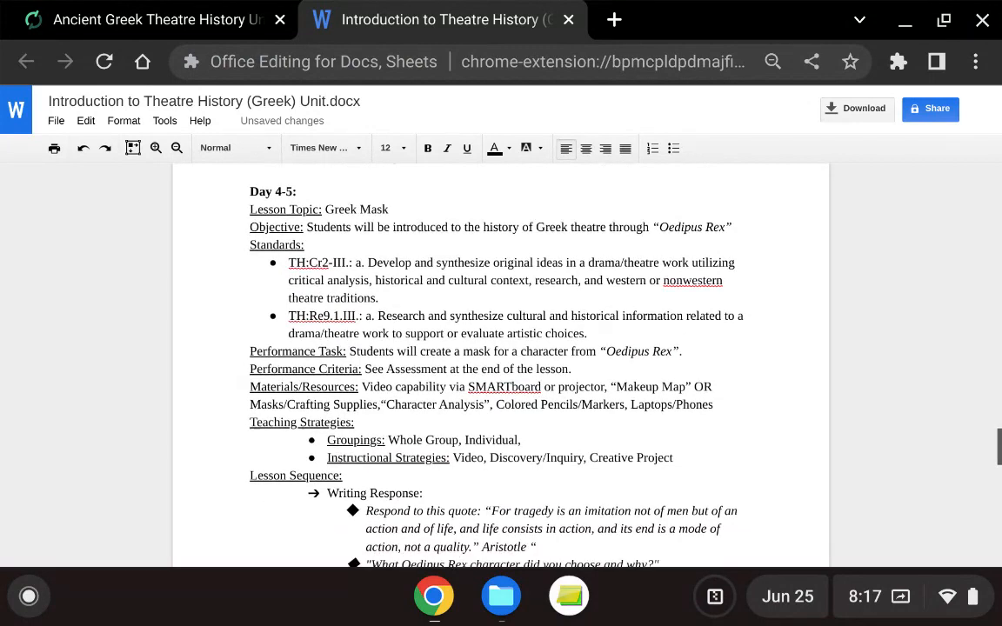
scroll("down", 3)
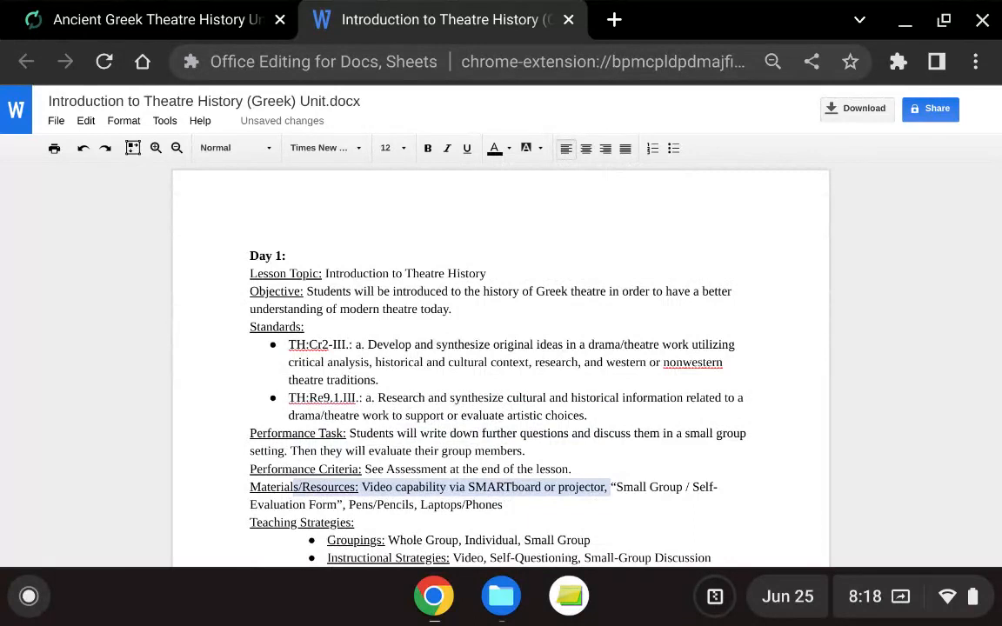
Step: Read through the remaining Day 1 lesson sequence in the document
scroll("down", 3)
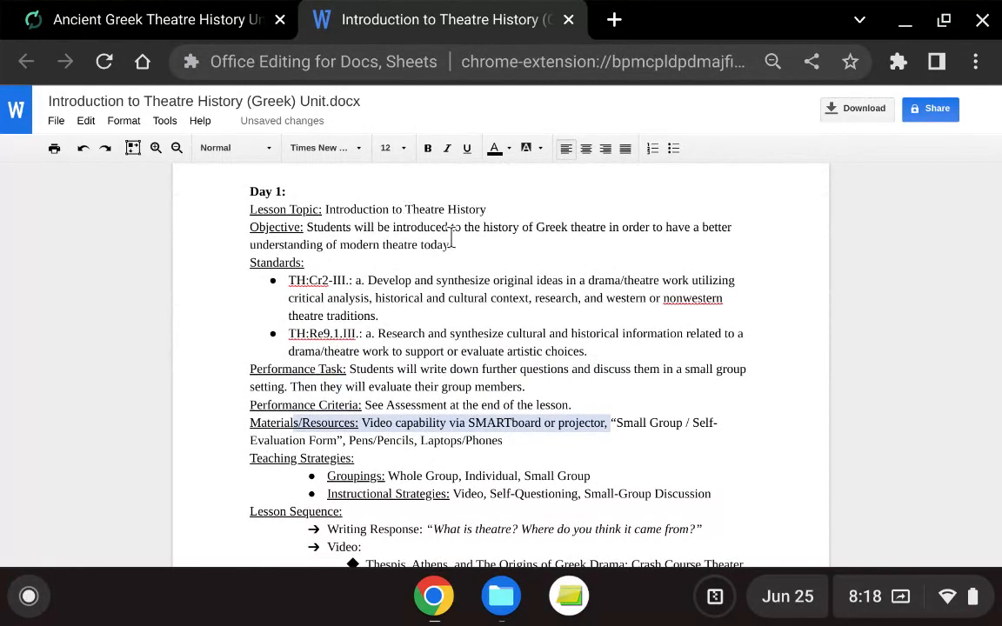
scroll("down", 3)
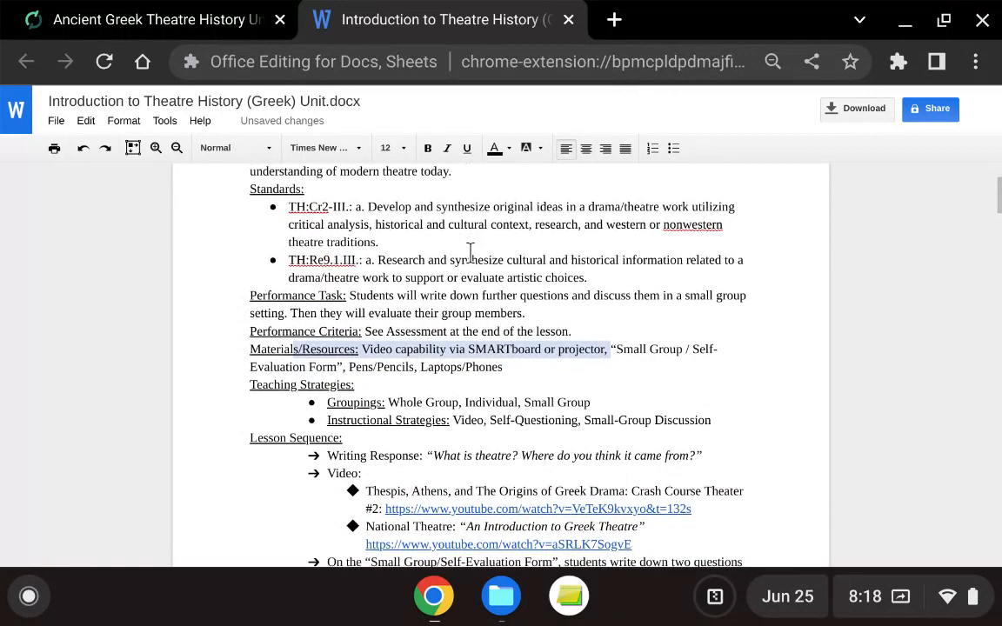
scroll("down", 3)
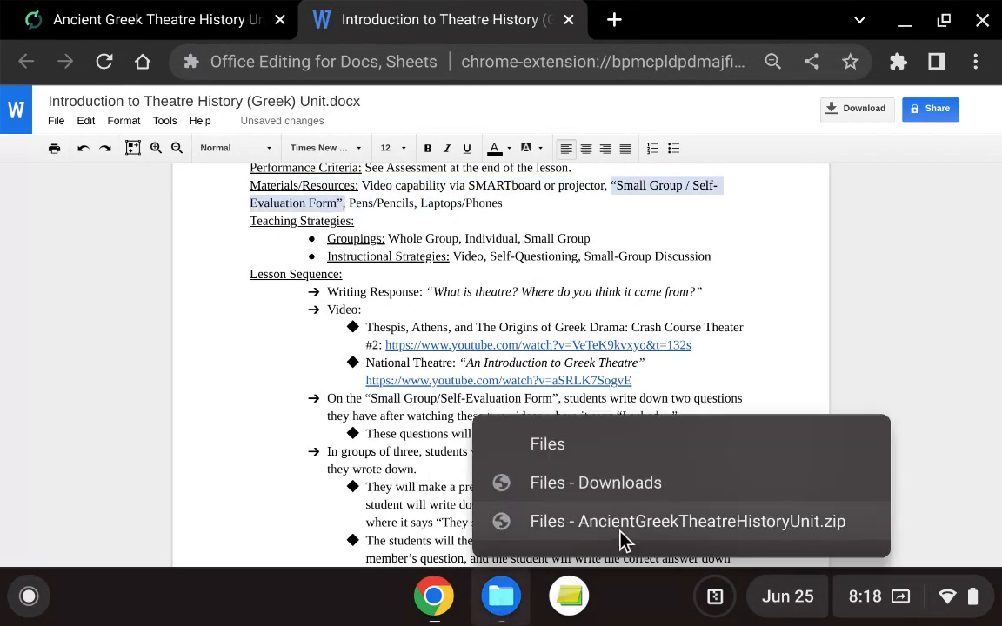
Step: Launch the Small Group Word document from the zip, then return to the unit's product page
left_click(685, 522)
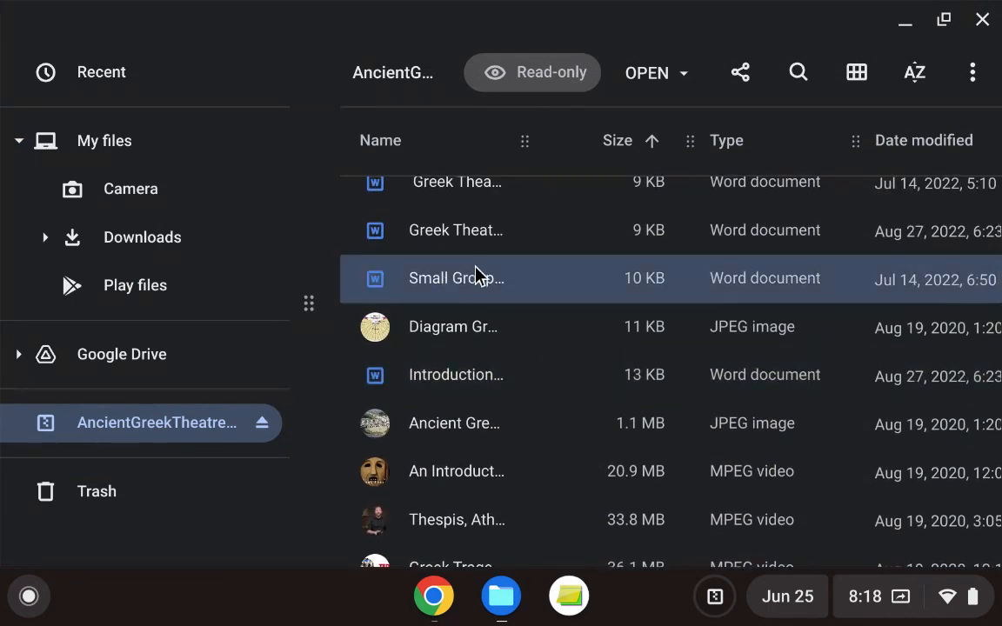
double_click(456, 278)
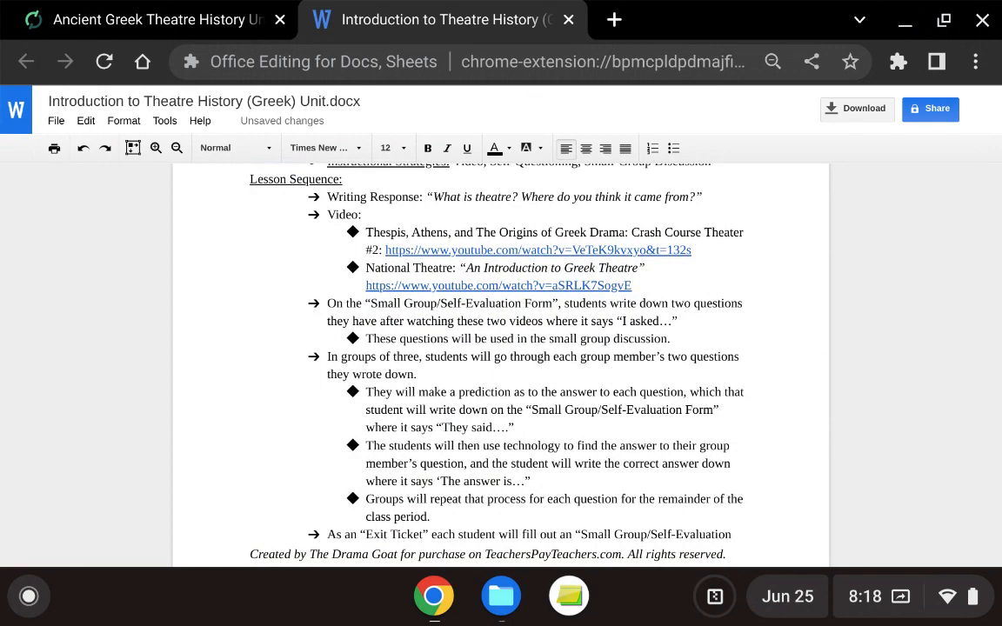
left_click(157, 19)
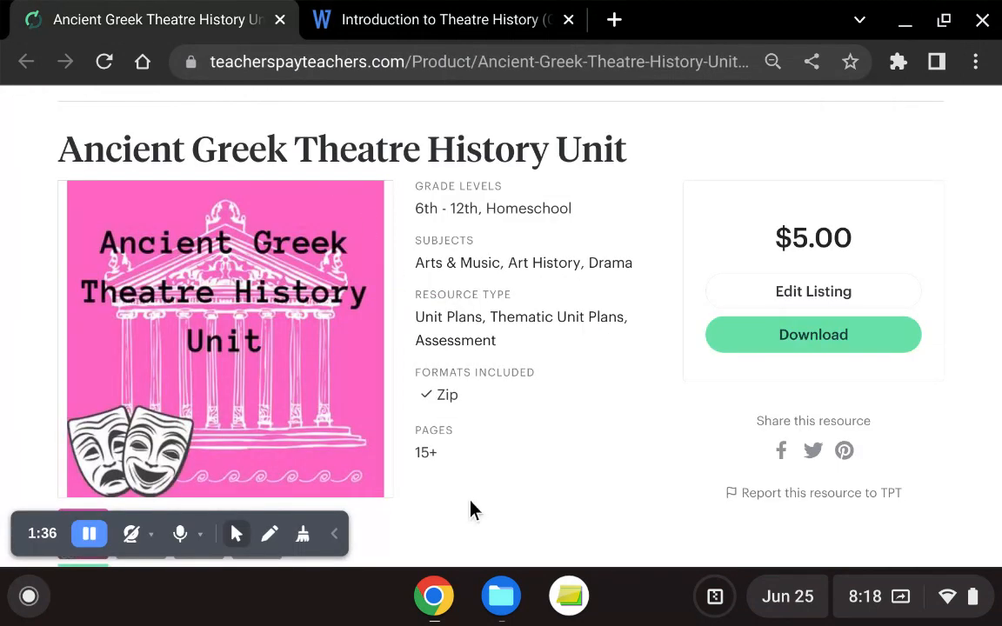